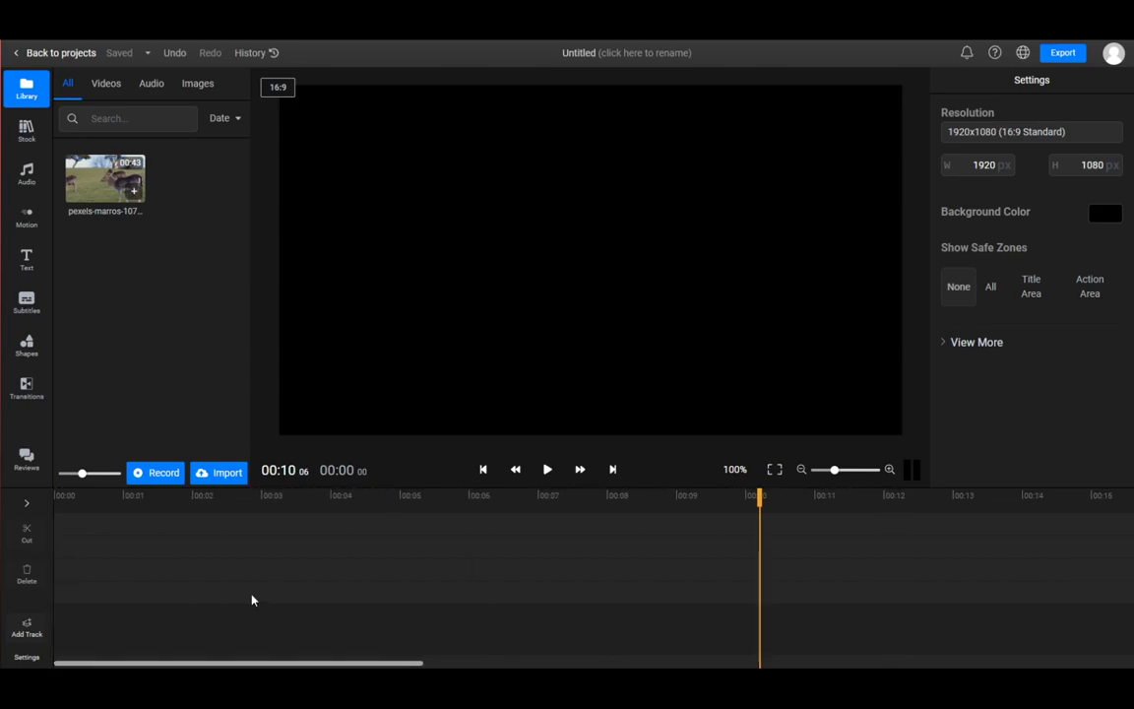
Step: Return to the timeline start and bring up Flixier's media import dialog
{"action": "left_click", "coordinate": [485, 468]}
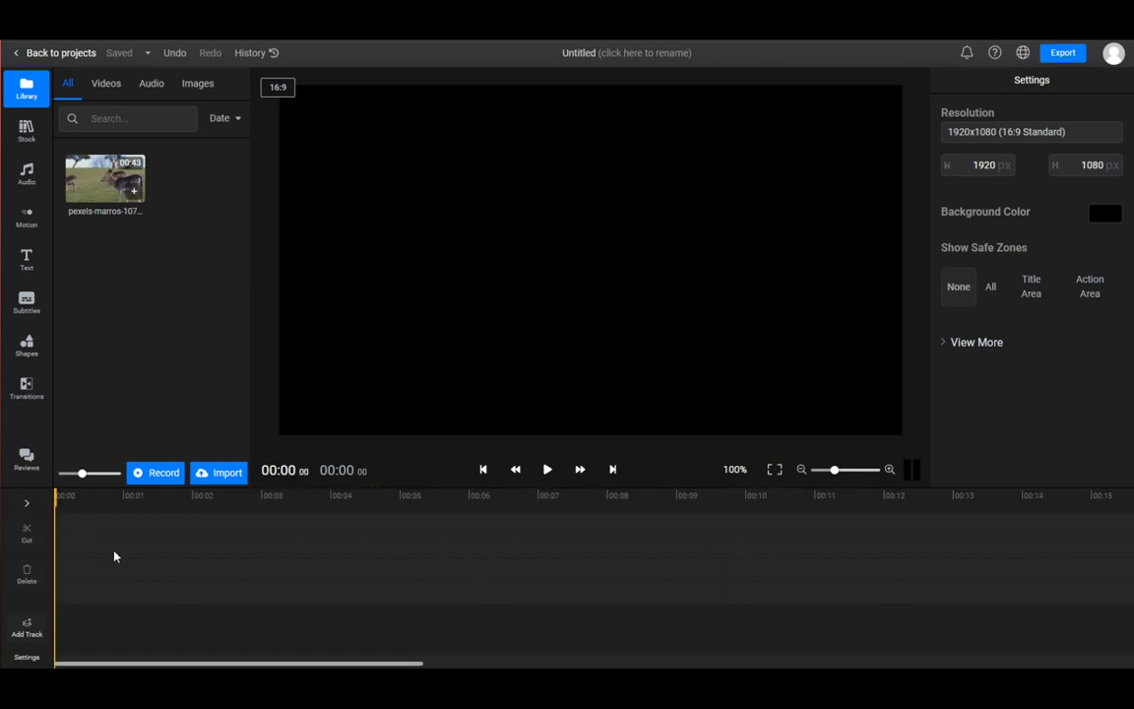
{"action": "mouse_move", "coordinate": [244, 382]}
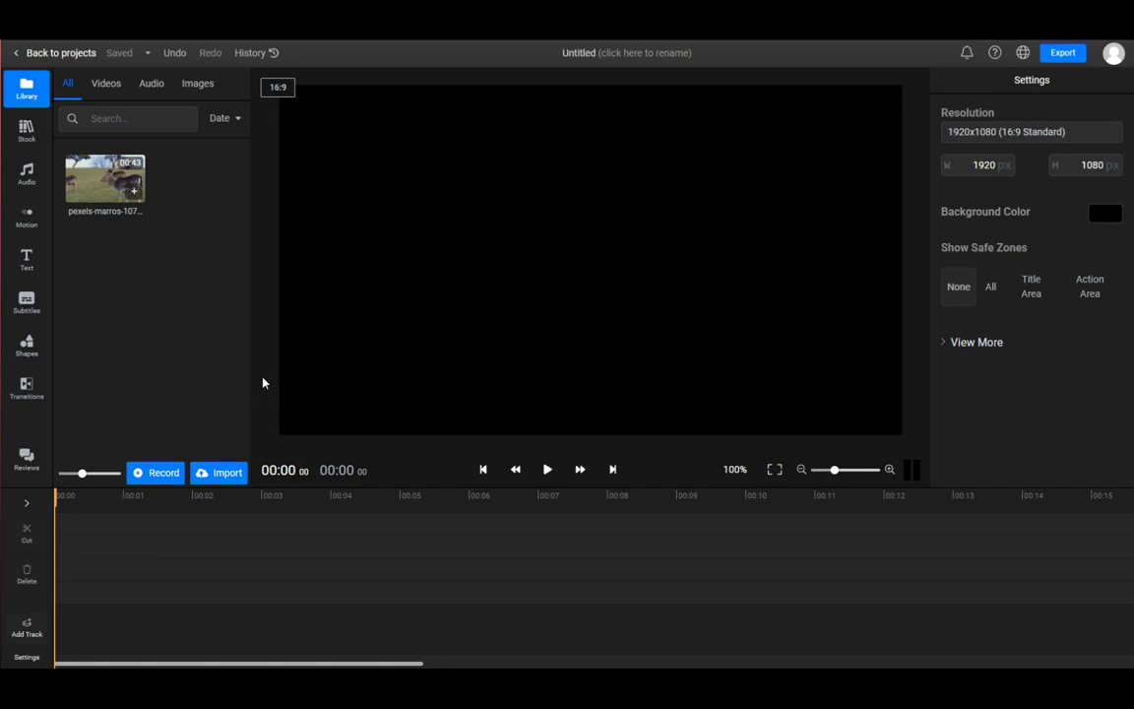
{"action": "mouse_move", "coordinate": [189, 364]}
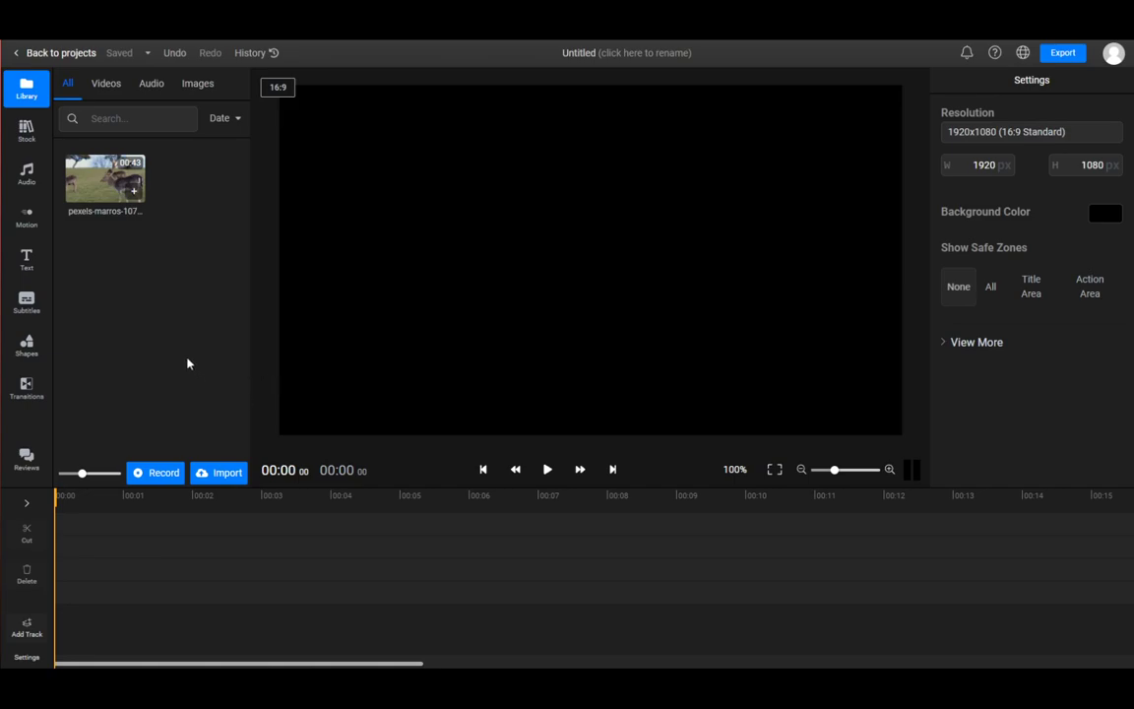
{"action": "mouse_move", "coordinate": [166, 339]}
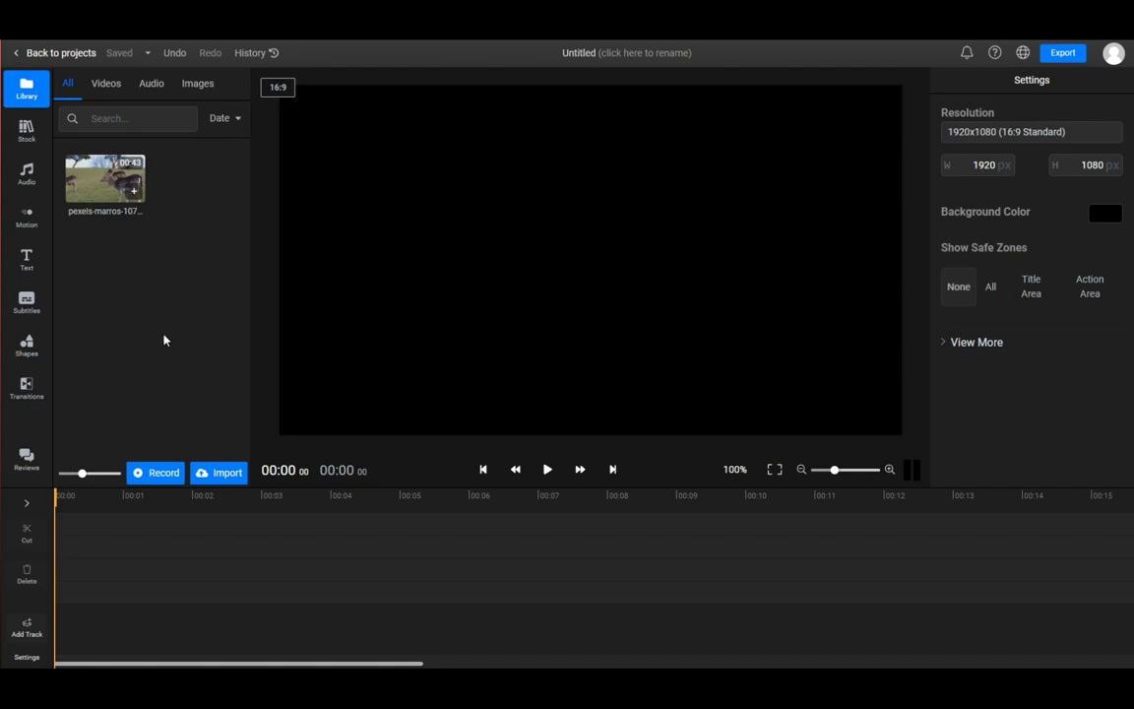
{"action": "mouse_move", "coordinate": [244, 268]}
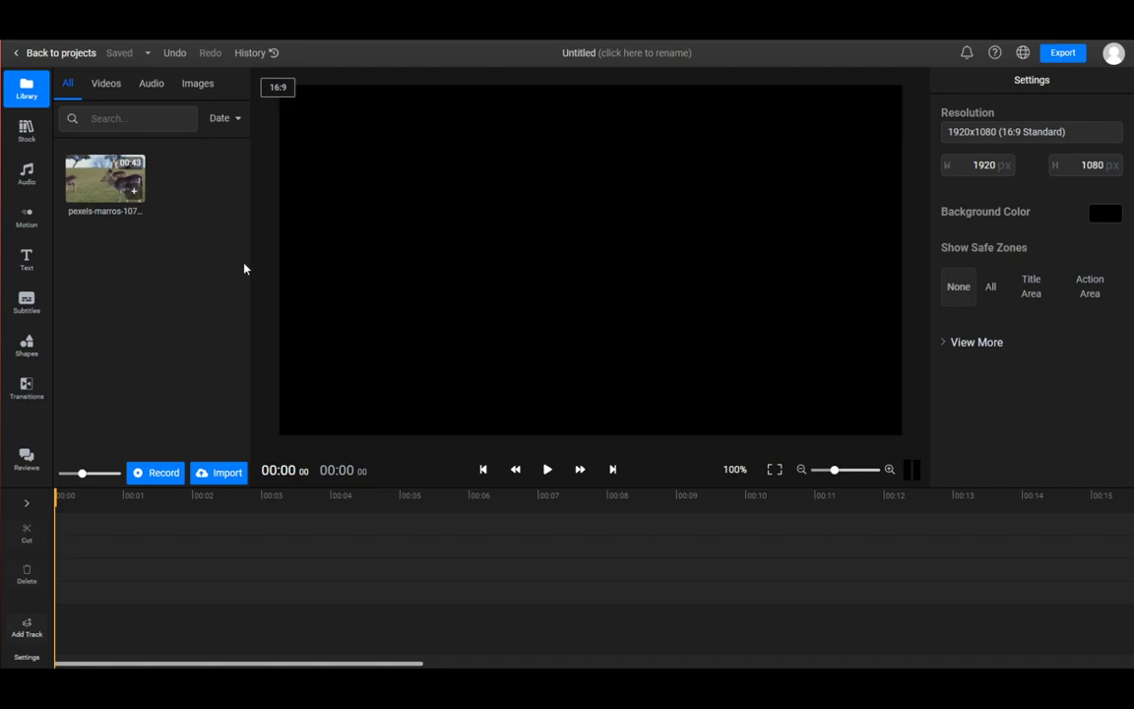
{"action": "mouse_move", "coordinate": [110, 252]}
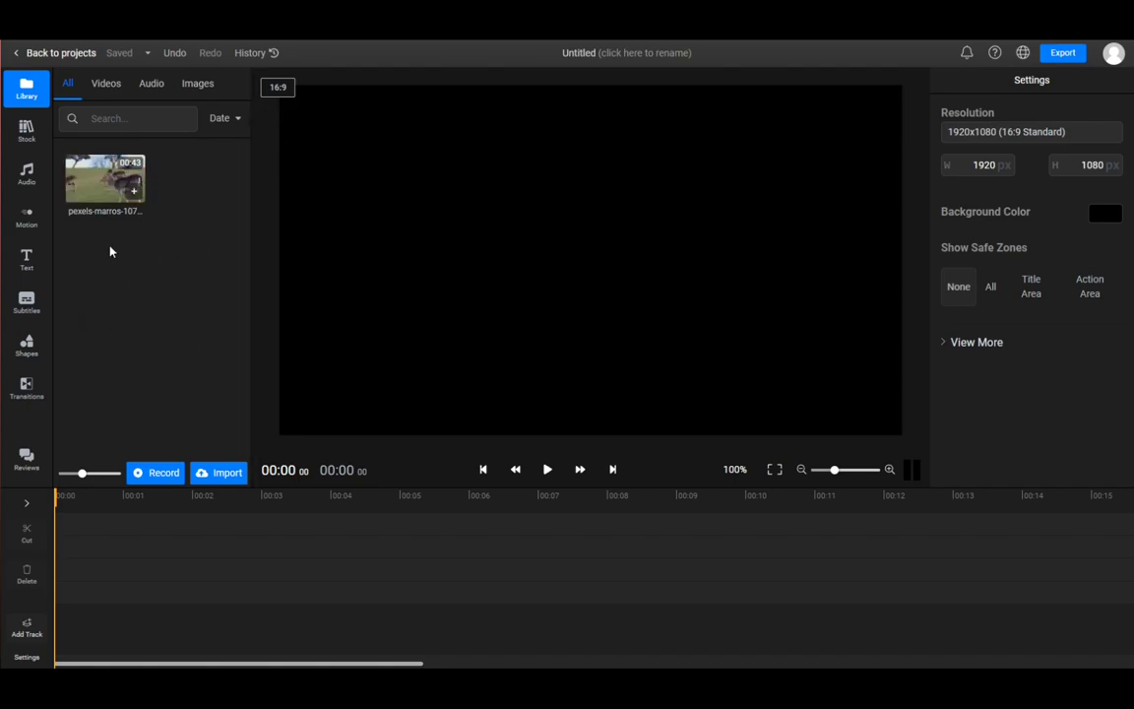
{"action": "mouse_move", "coordinate": [260, 252]}
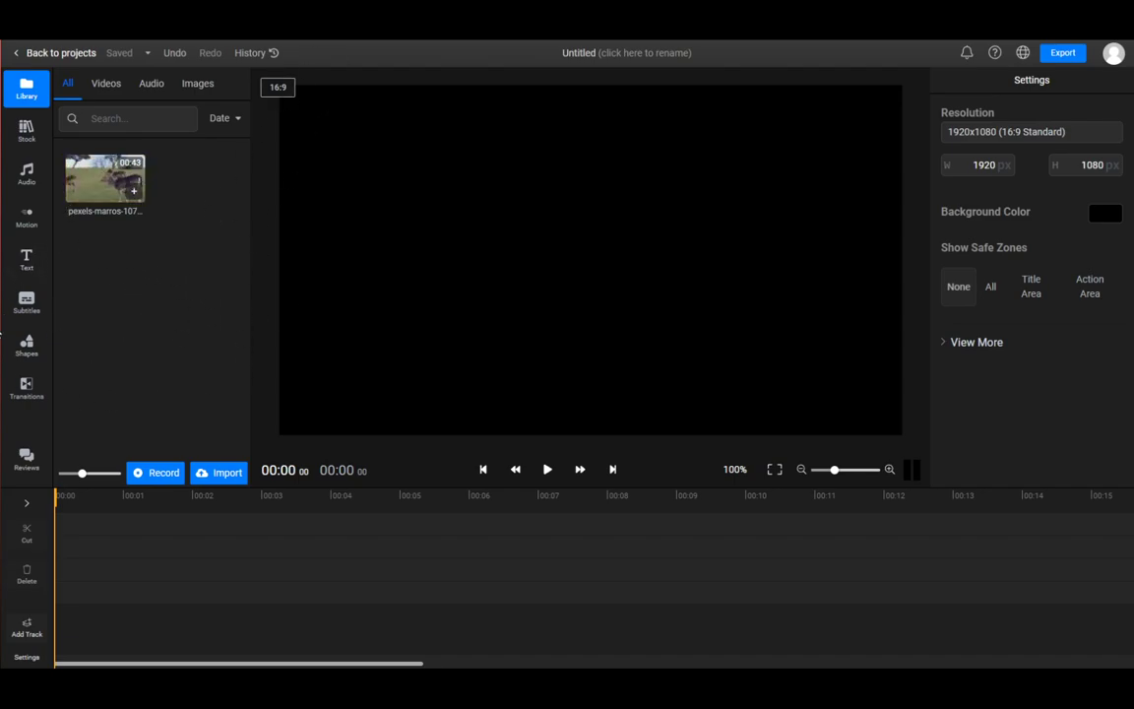
{"action": "mouse_move", "coordinate": [232, 362]}
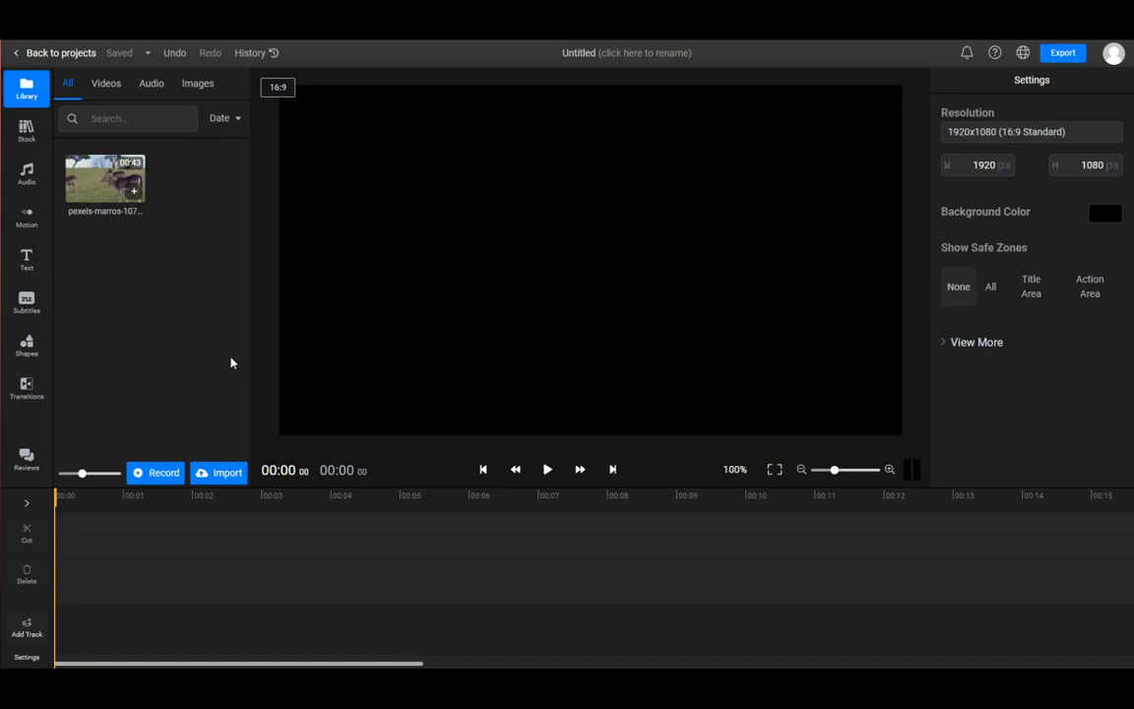
{"action": "left_click", "coordinate": [221, 473]}
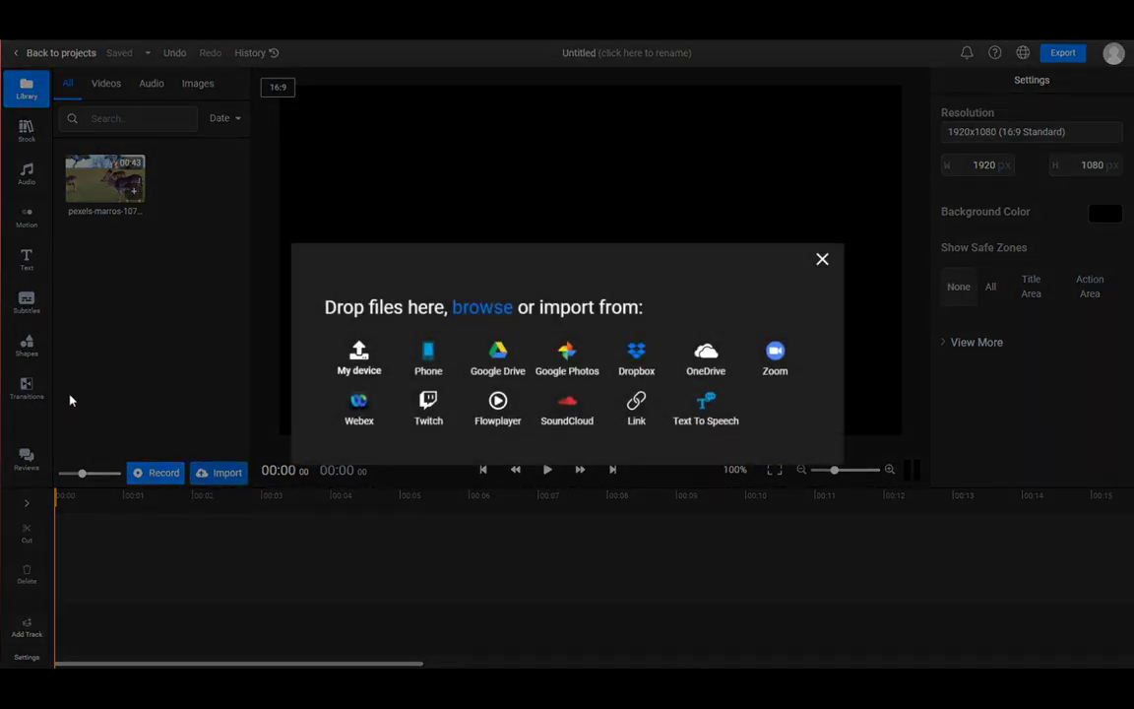
{"action": "mouse_move", "coordinate": [823, 260]}
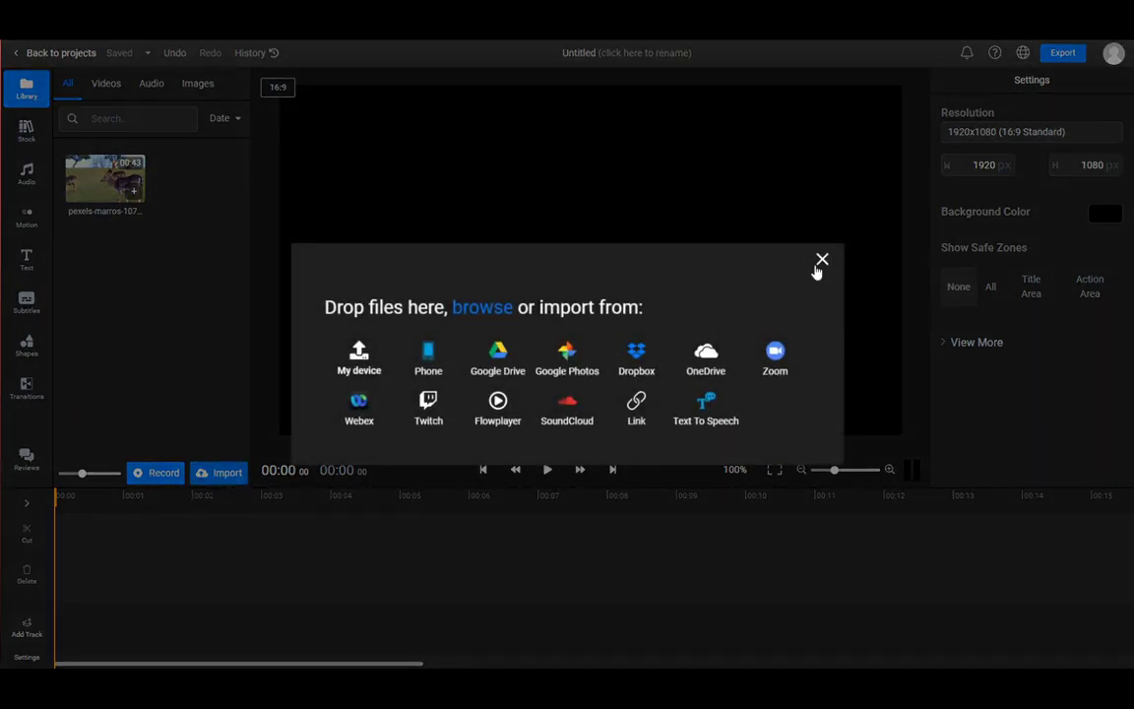
{"action": "mouse_move", "coordinate": [551, 327]}
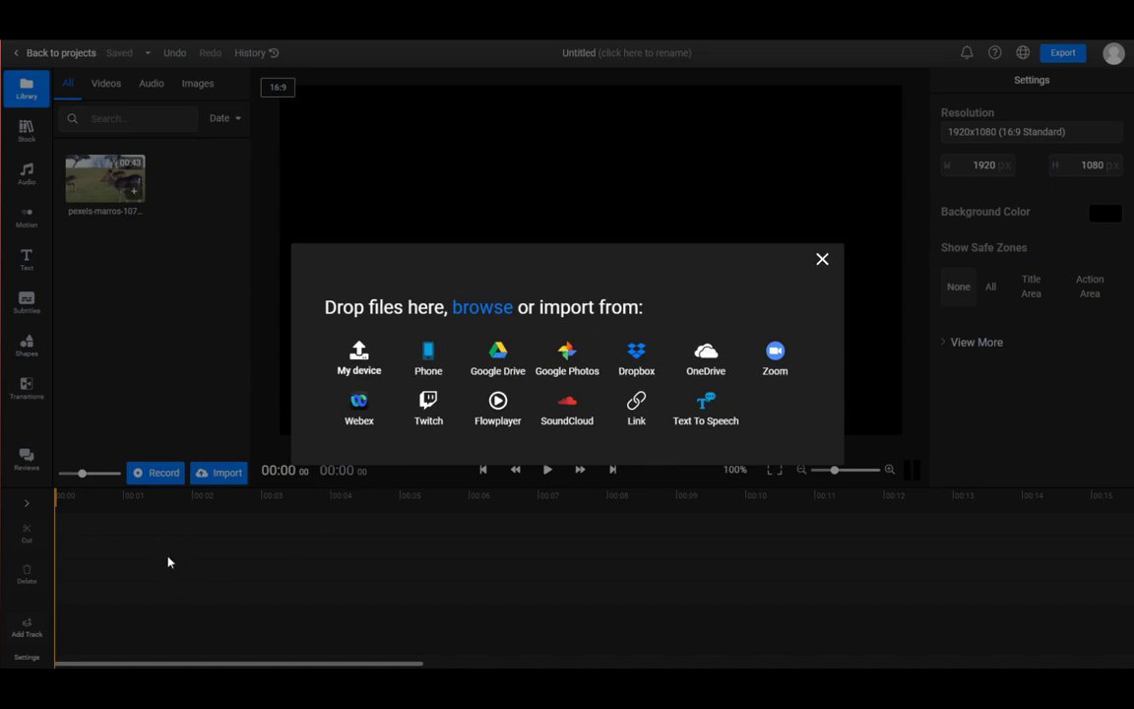
Step: Dismiss the import dialog and drop the deer clip from the Library onto the first track
{"action": "left_click", "coordinate": [822, 260]}
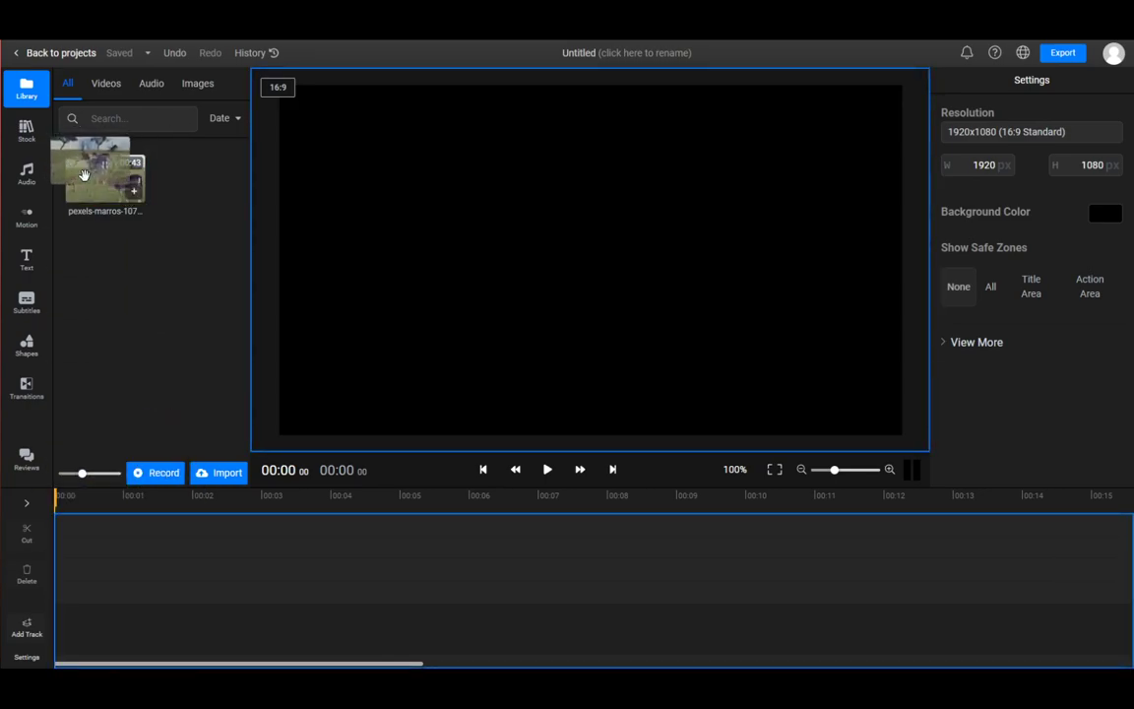
{"action": "left_click_drag", "start_coordinate": [102, 177], "coordinate": [134, 327]}
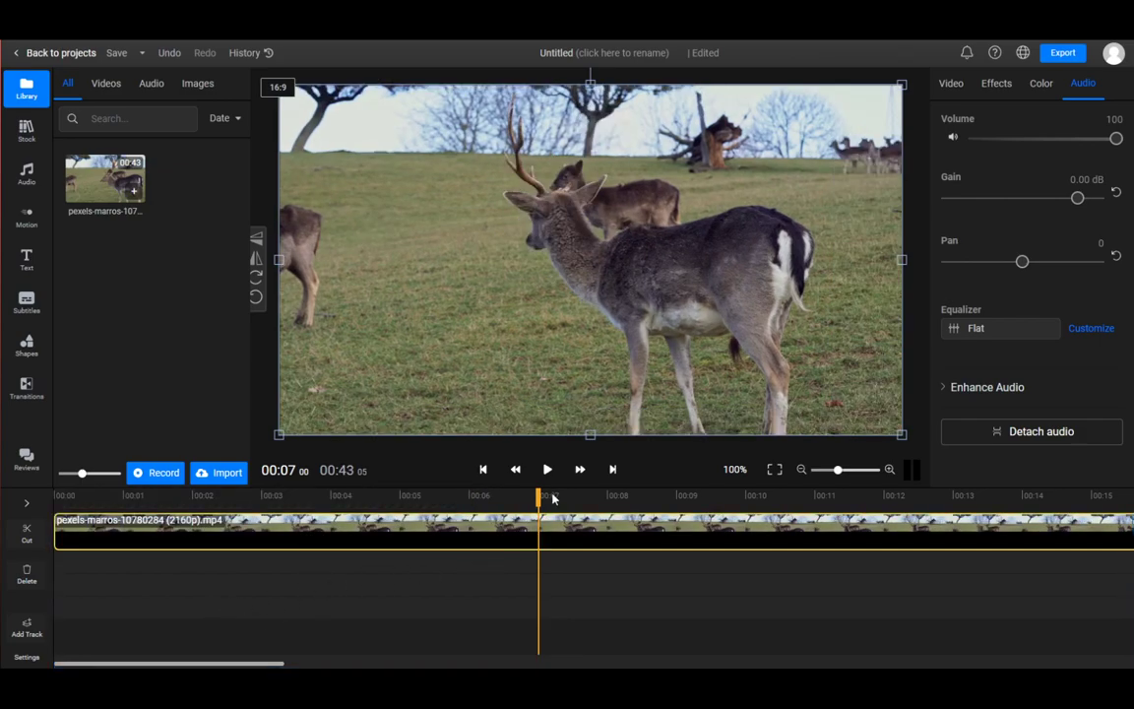
{"action": "mouse_move", "coordinate": [544, 500]}
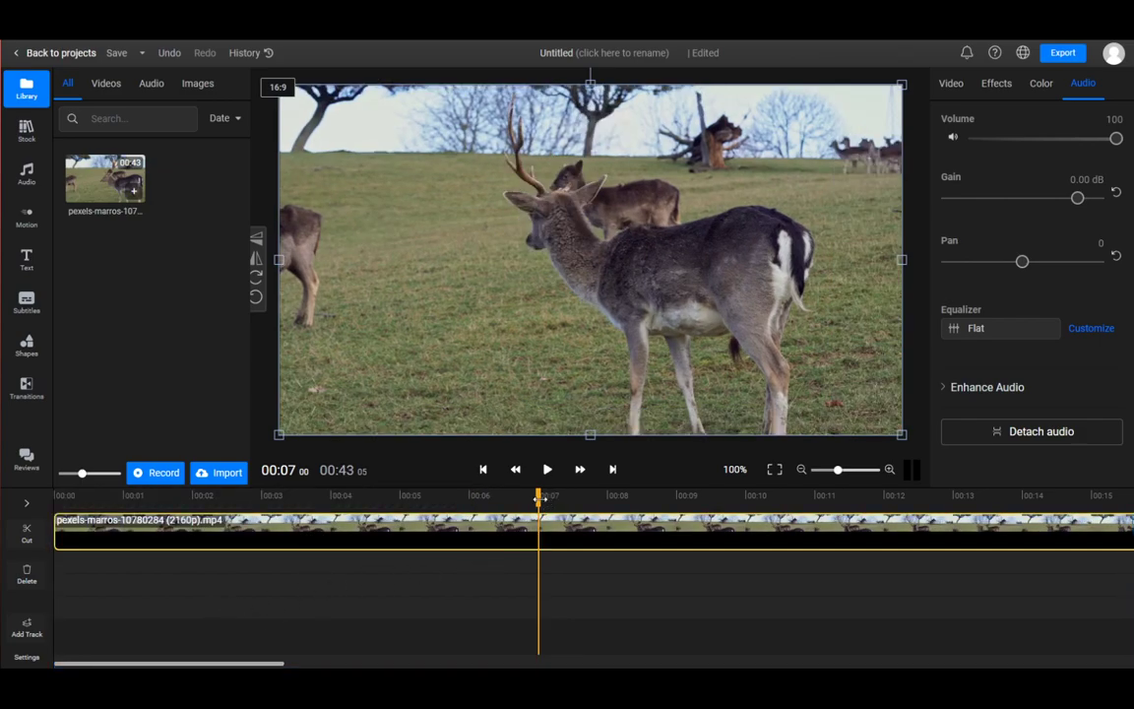
Step: Show the deer clip's Effects settings and browse the presets, Green Screen and advanced options
{"action": "left_click", "coordinate": [482, 469]}
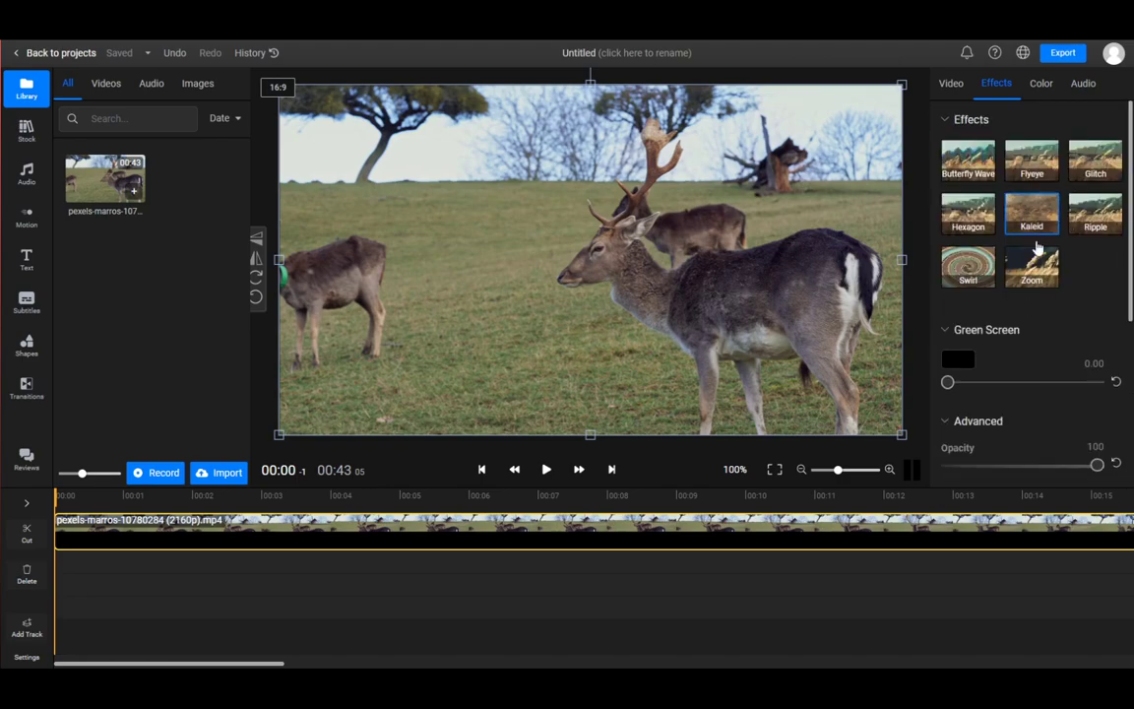
{"action": "scroll", "scroll_direction": "down", "scroll_amount": 3}
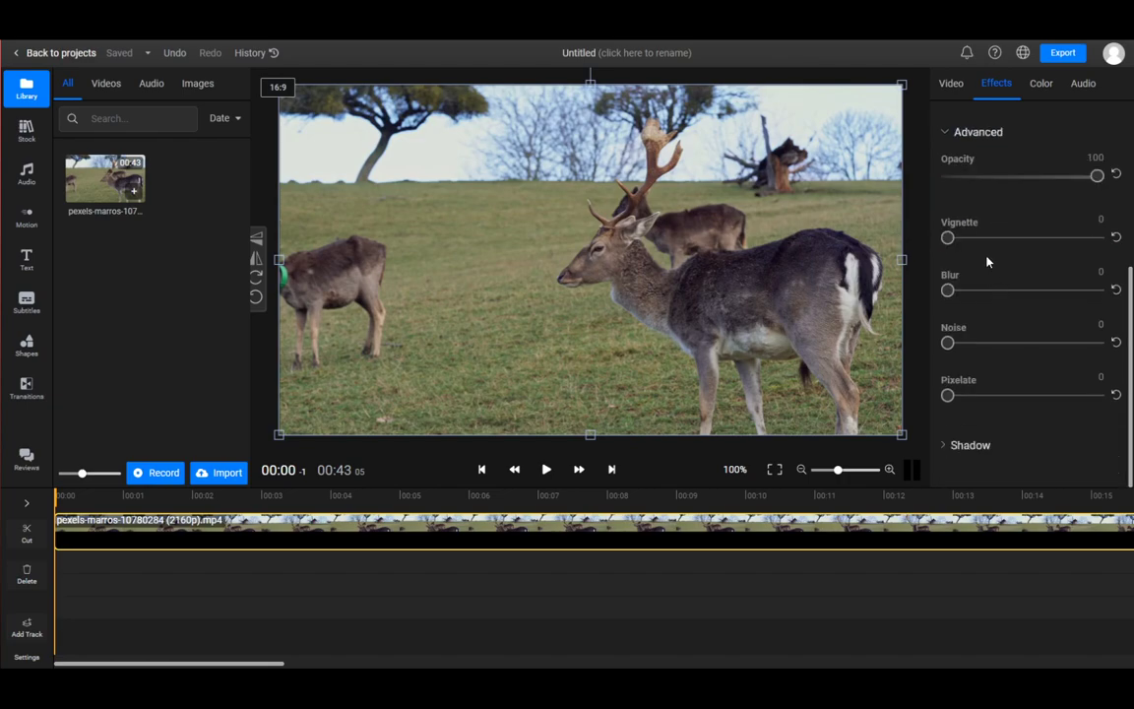
{"action": "mouse_move", "coordinate": [965, 161]}
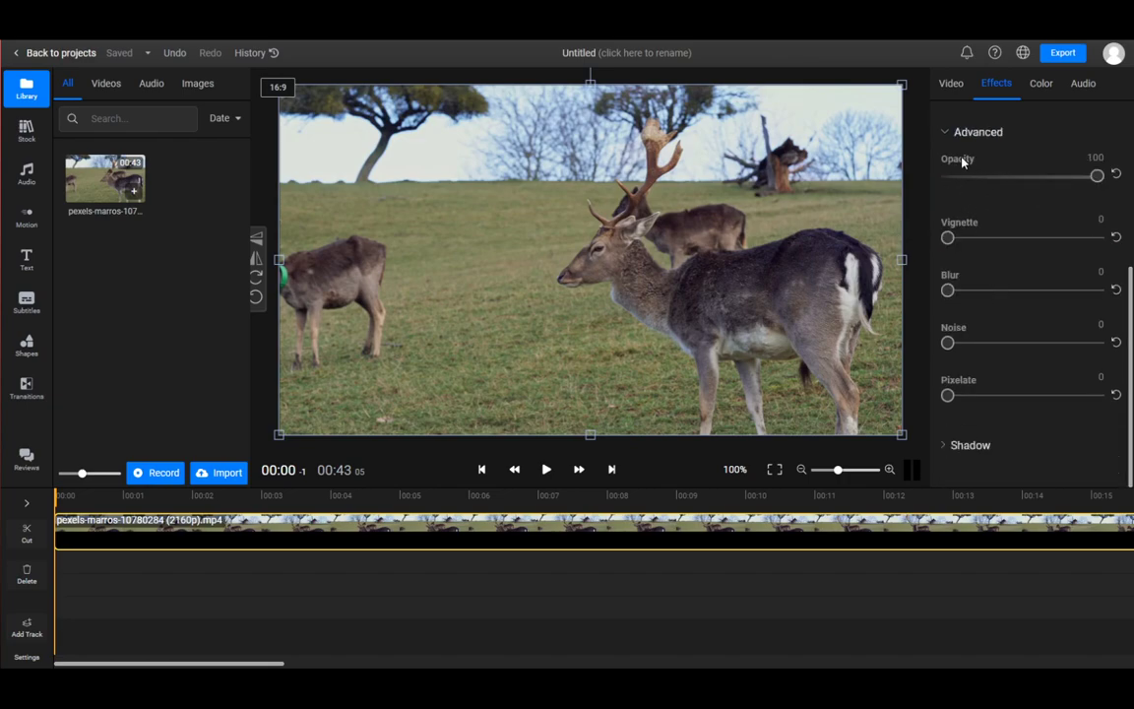
{"action": "mouse_move", "coordinate": [996, 165]}
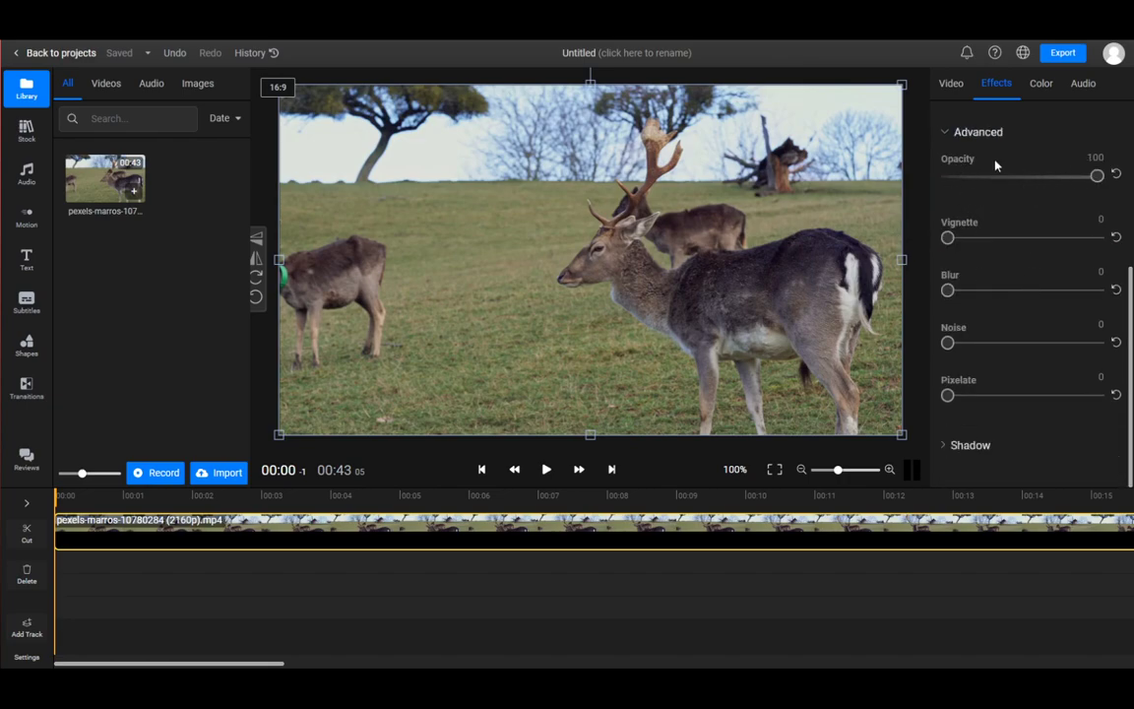
{"action": "mouse_move", "coordinate": [966, 341]}
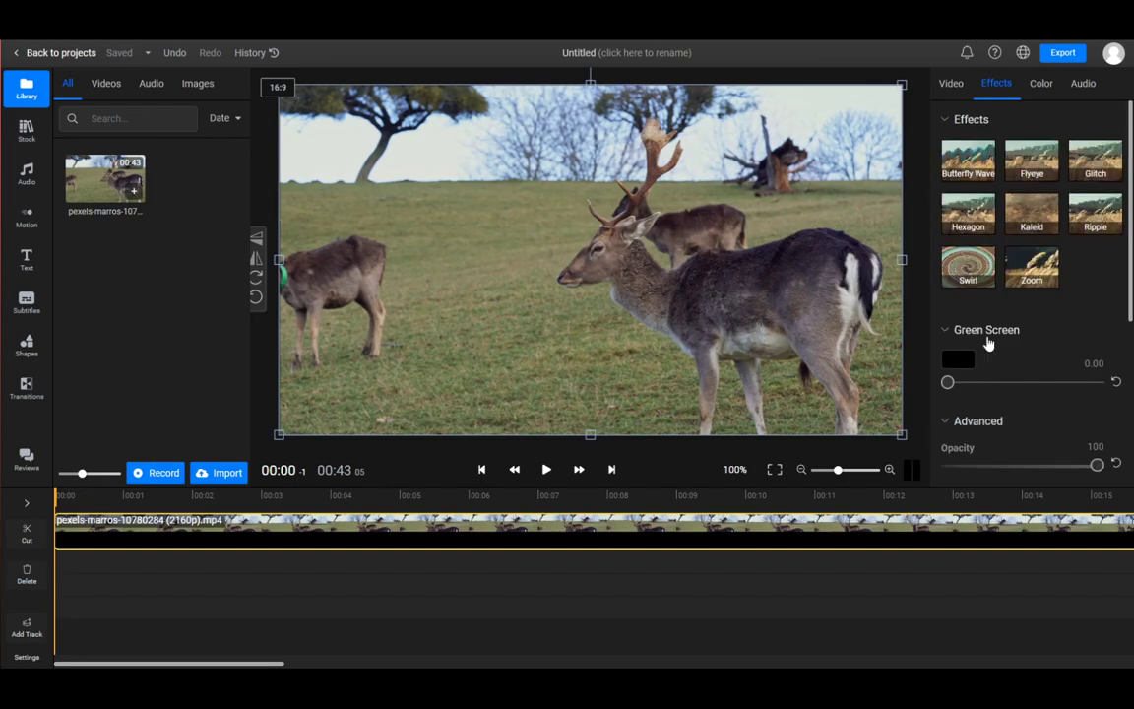
{"action": "mouse_move", "coordinate": [988, 326]}
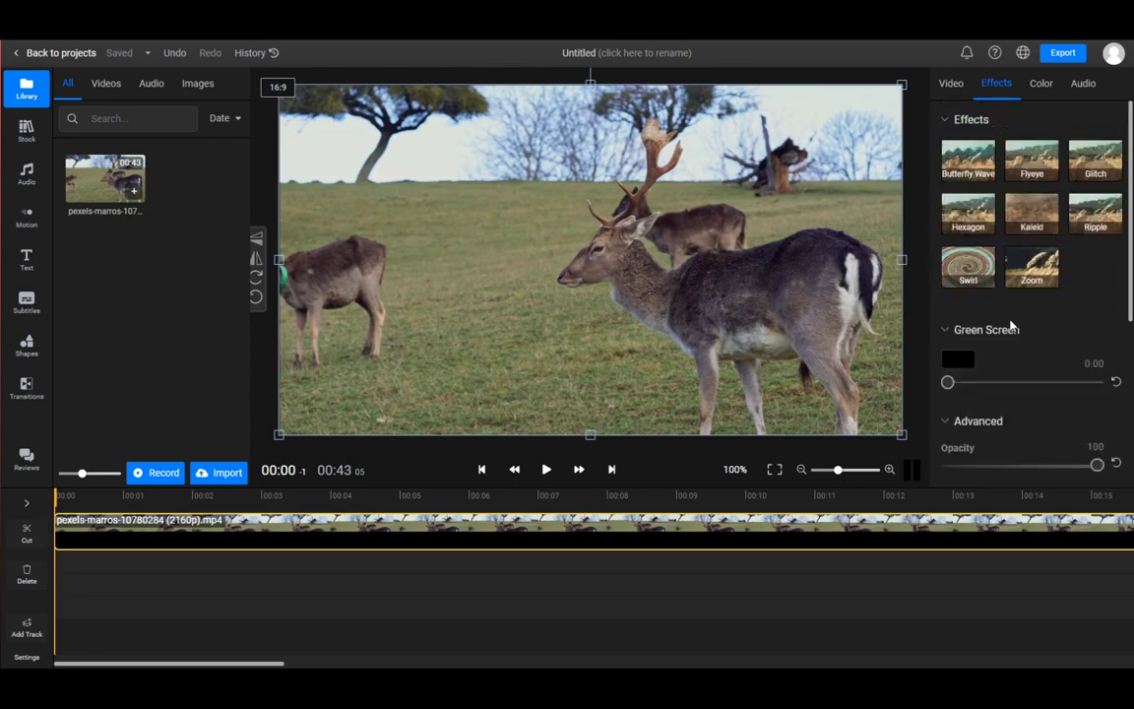
{"action": "scroll", "scroll_direction": "down", "scroll_amount": 3}
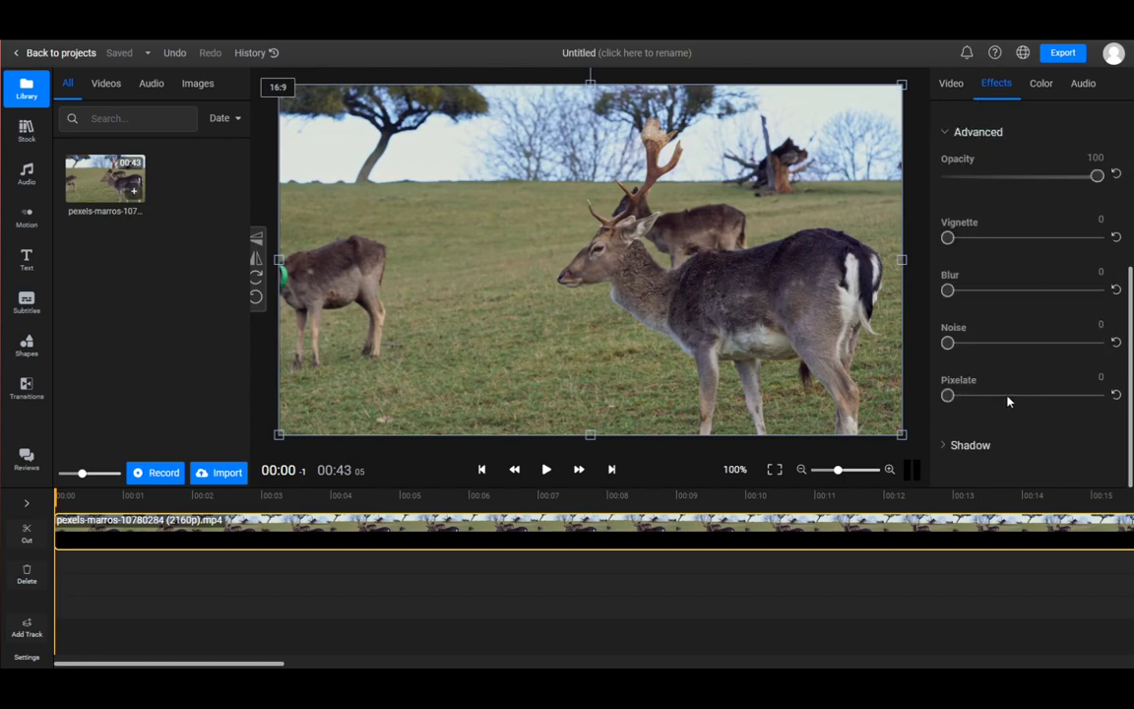
{"action": "scroll", "scroll_direction": "up", "scroll_amount": 3}
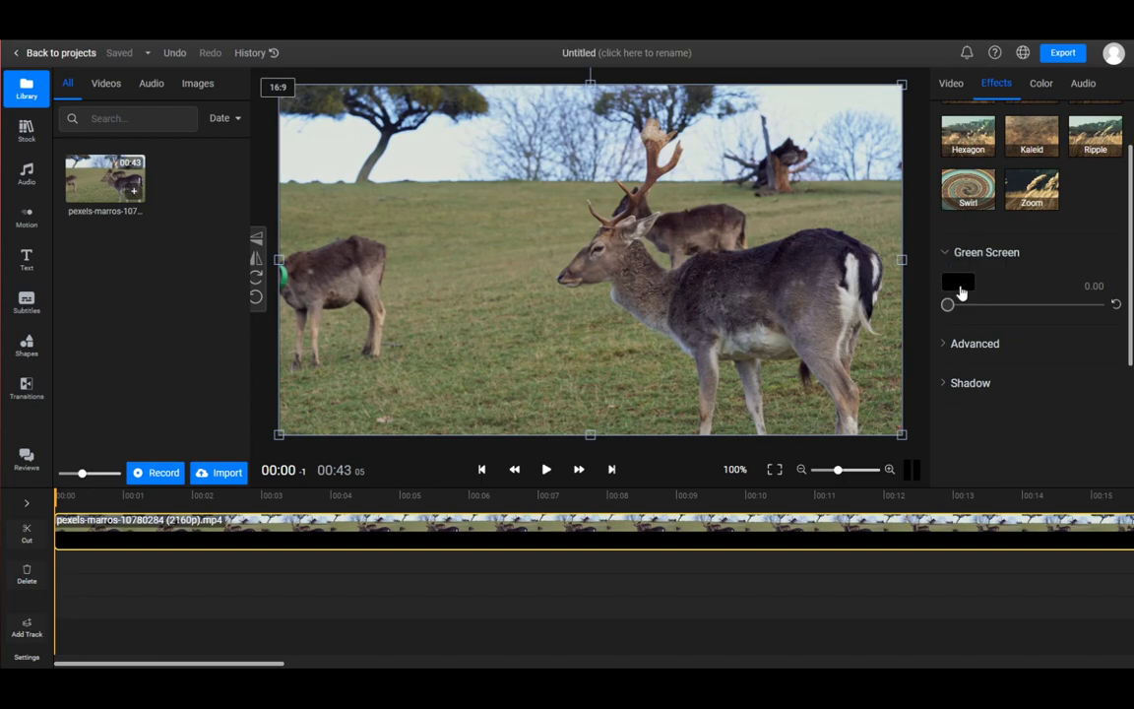
{"action": "mouse_move", "coordinate": [1051, 370]}
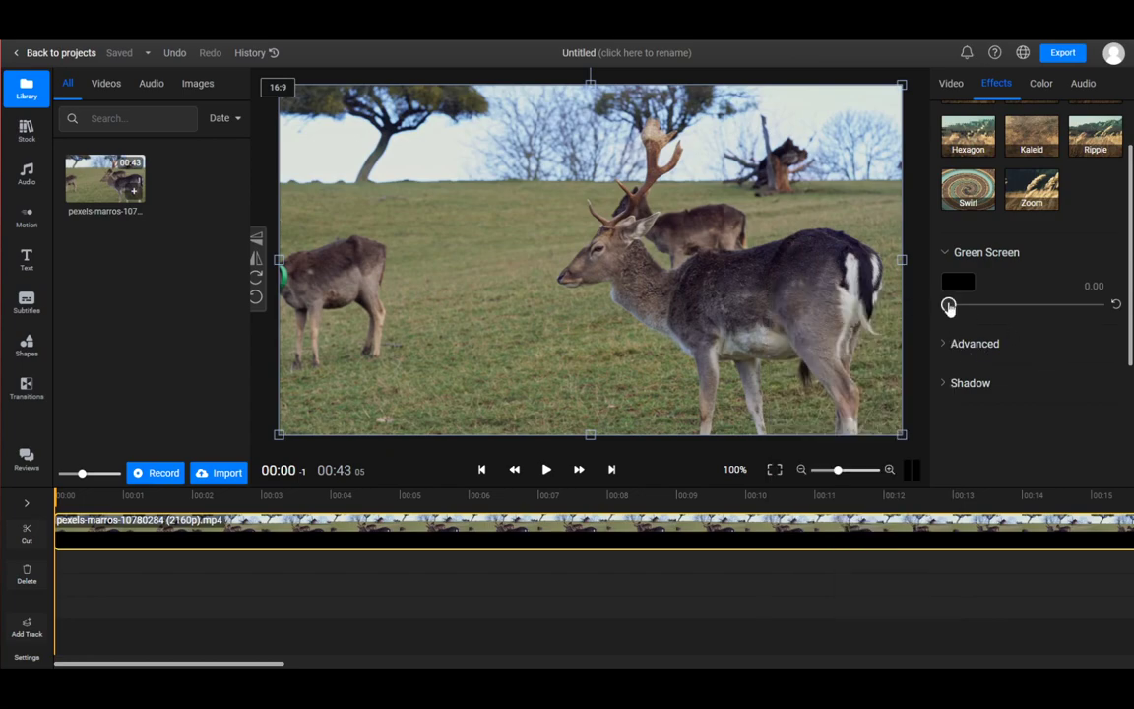
{"action": "left_click_drag", "start_coordinate": [949, 306], "coordinate": [980, 305]}
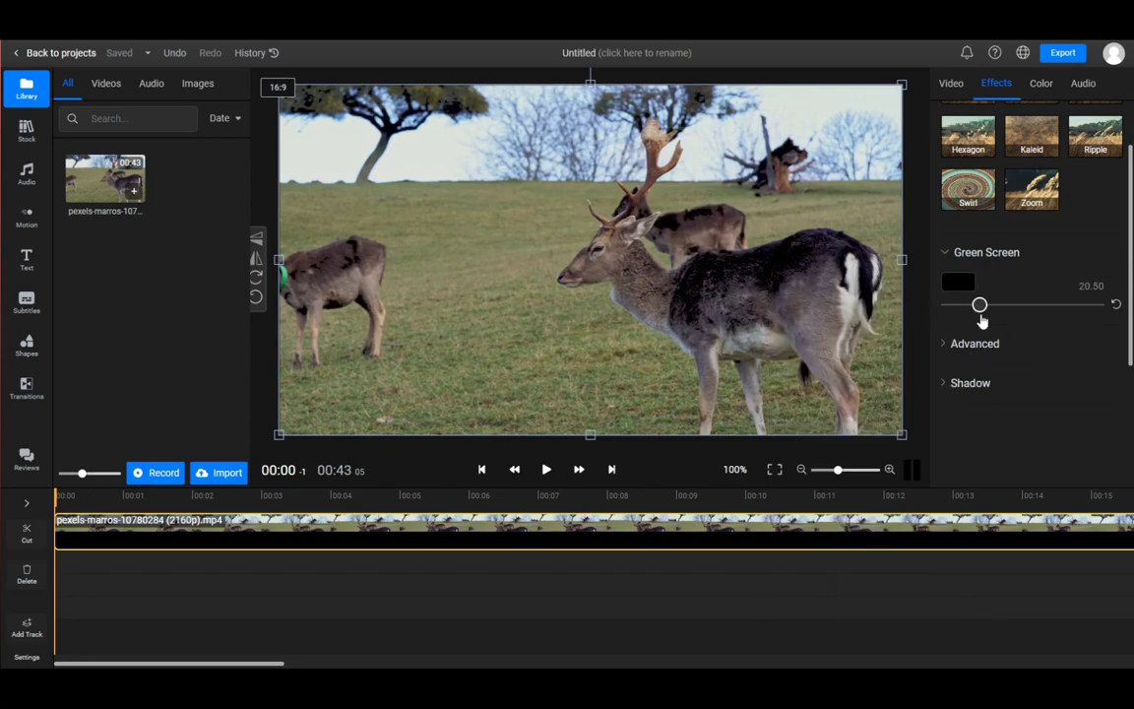
{"action": "left_click_drag", "start_coordinate": [980, 303], "coordinate": [1041, 303]}
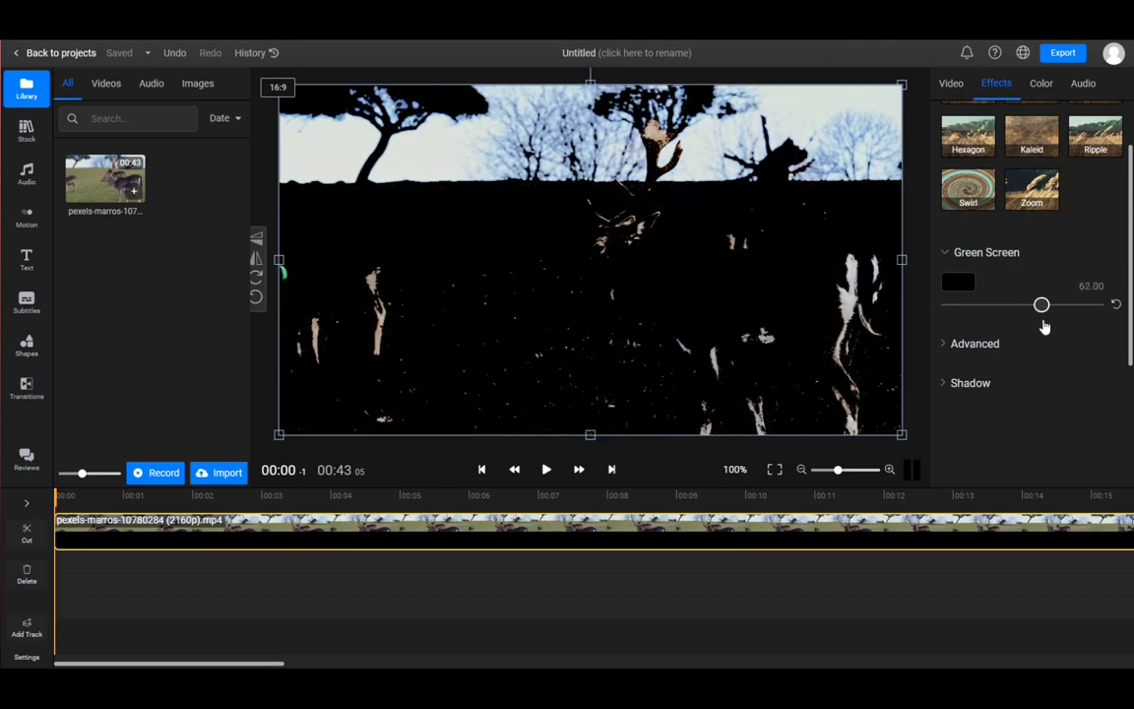
{"action": "left_click_drag", "start_coordinate": [1041, 303], "coordinate": [976, 303]}
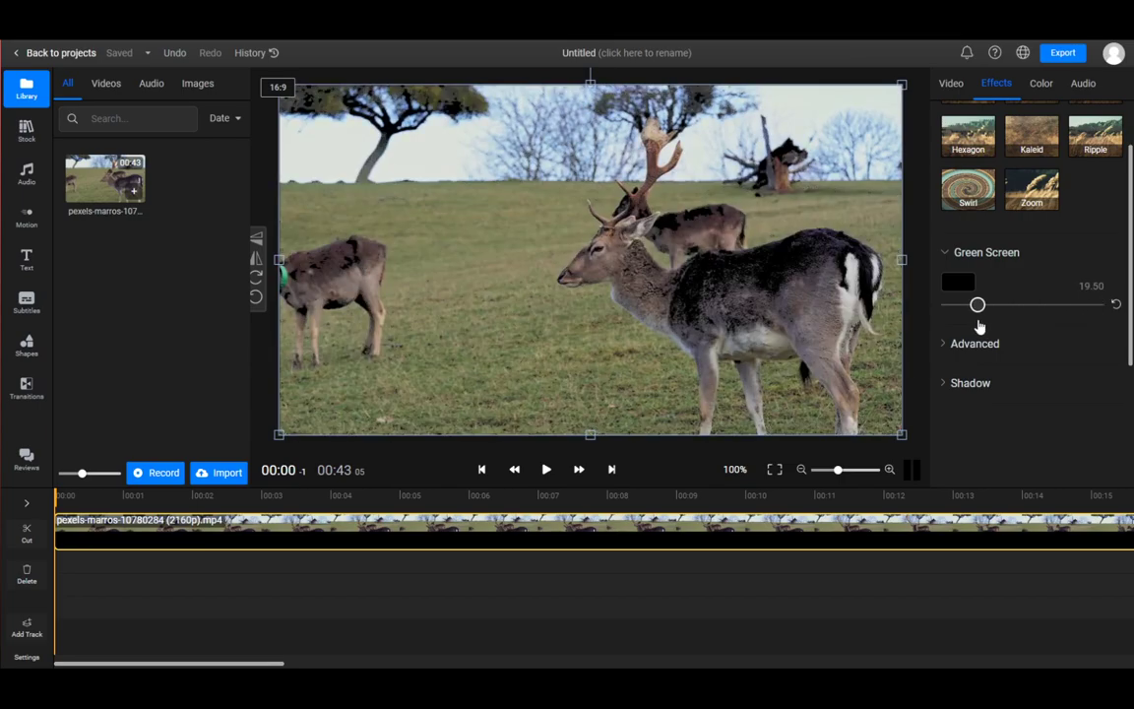
{"action": "left_click_drag", "start_coordinate": [976, 303], "coordinate": [947, 303]}
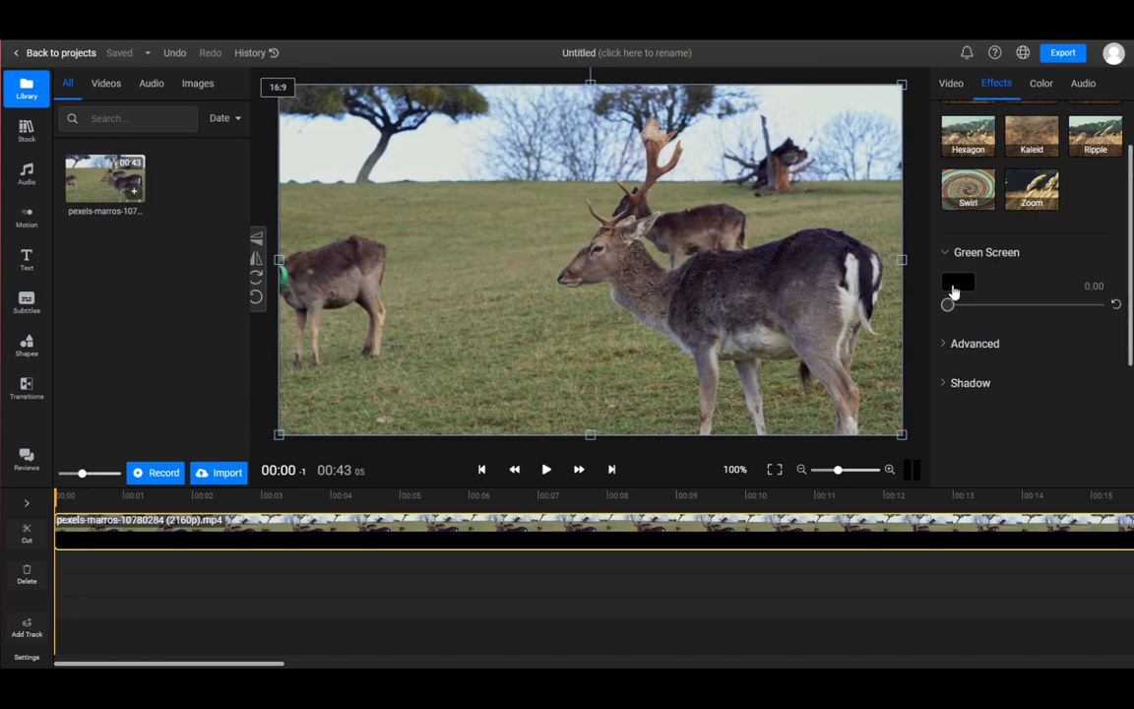
{"action": "mouse_move", "coordinate": [978, 228]}
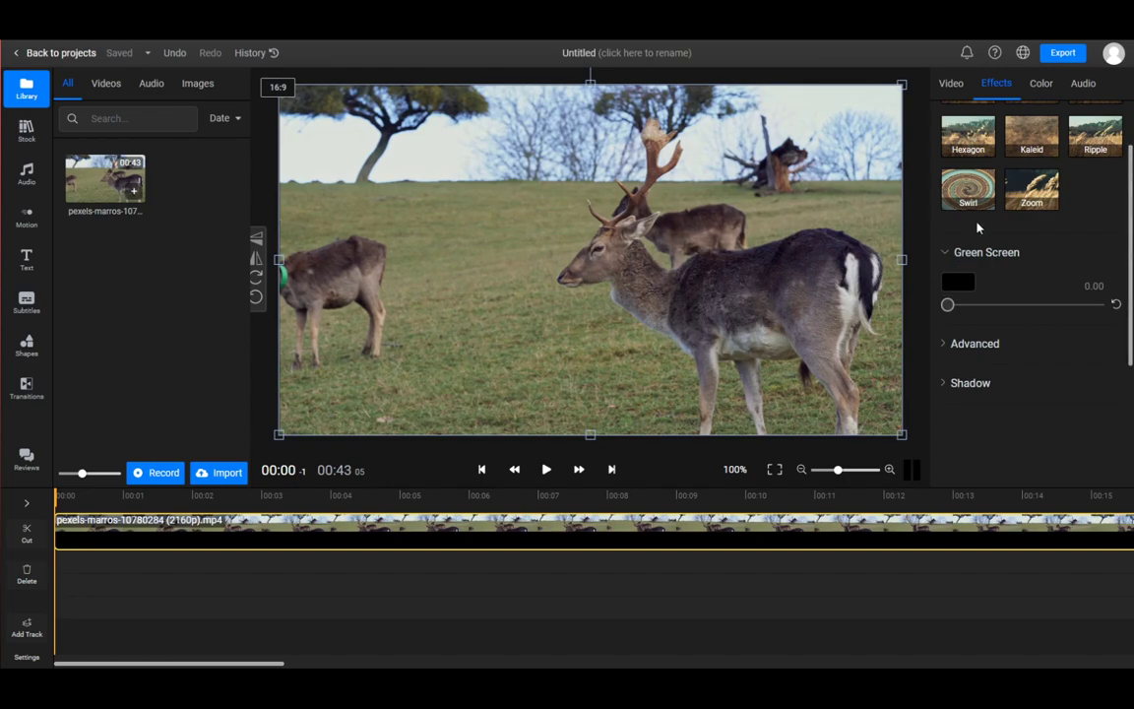